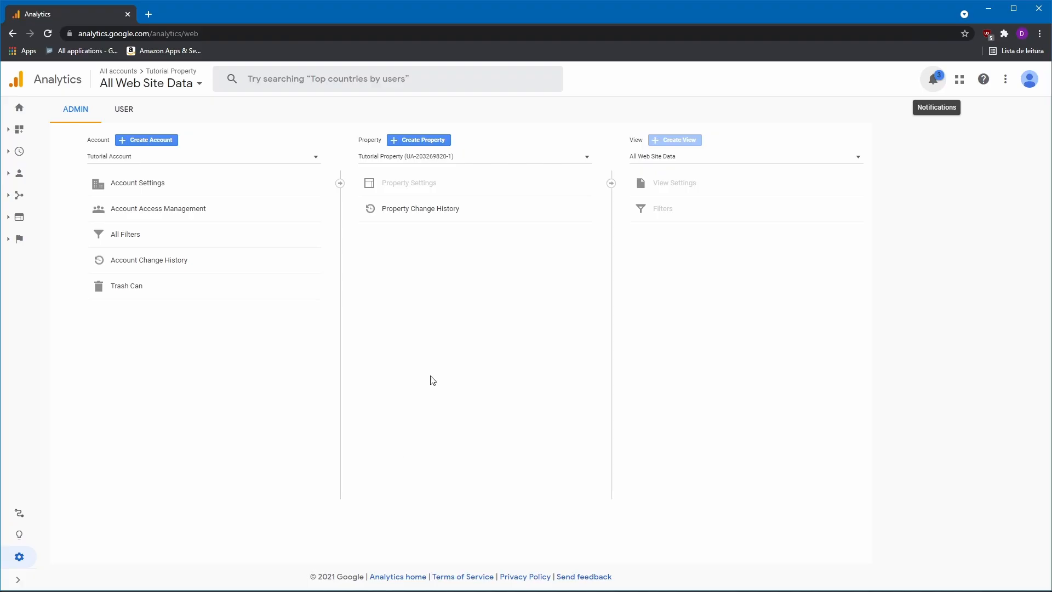
mouse_move(440, 157)
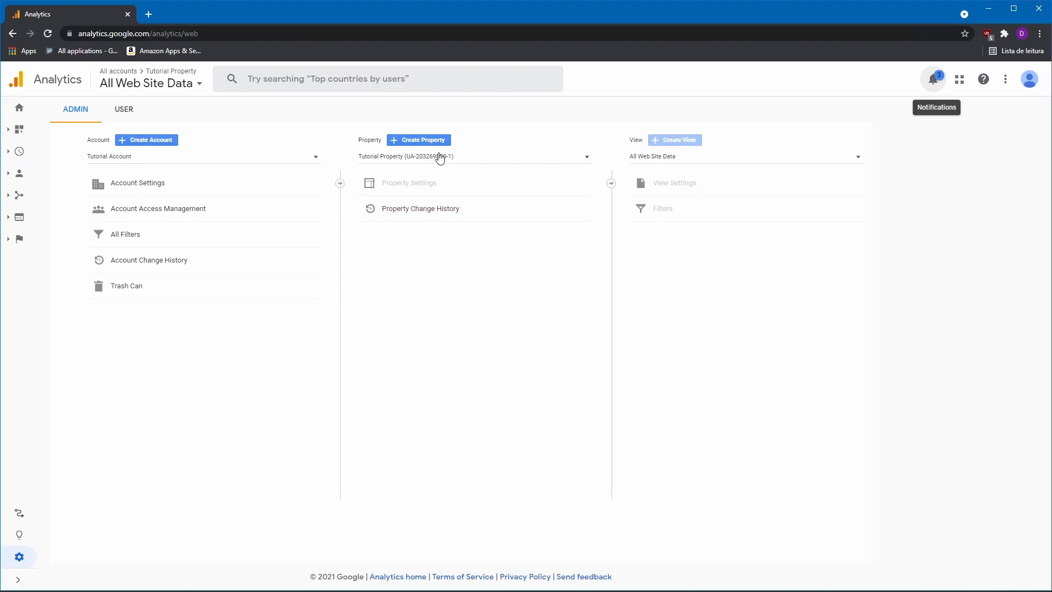
mouse_move(417, 140)
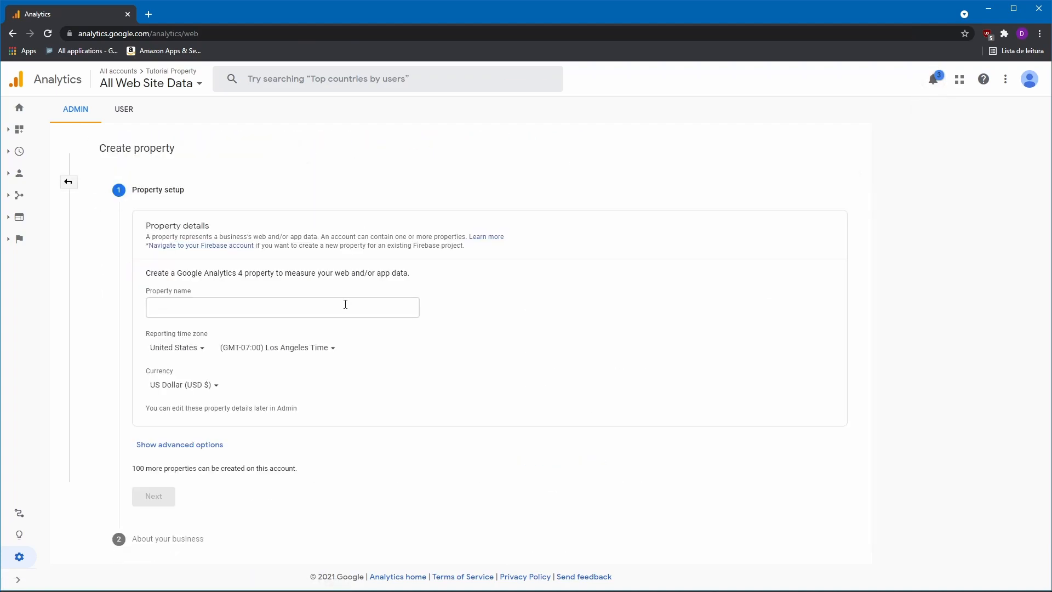
Step: Enter 'Tutorial Property' as the new property's name
type("T")
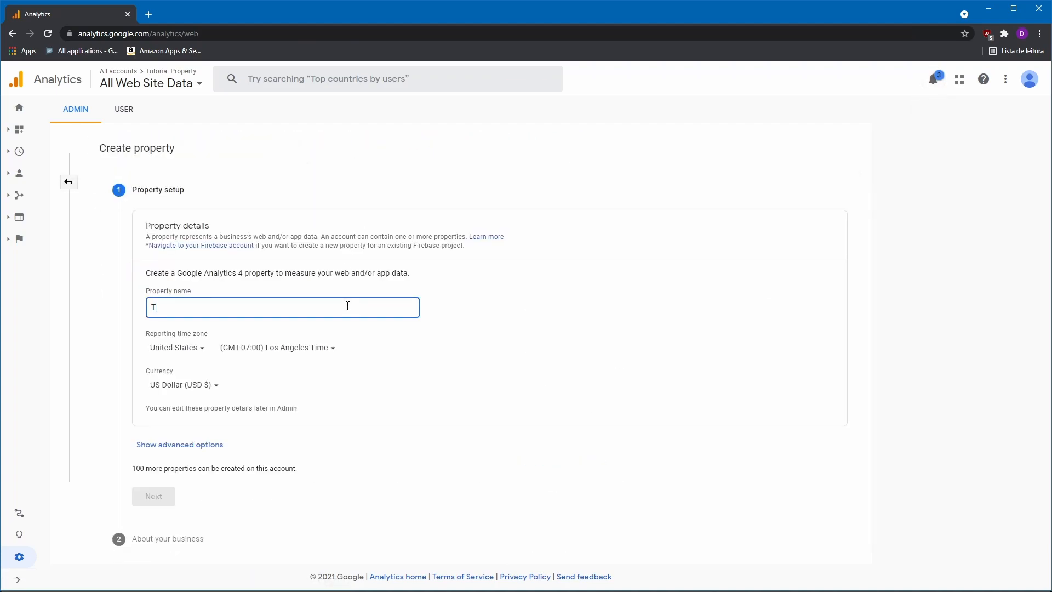
type("utorial")
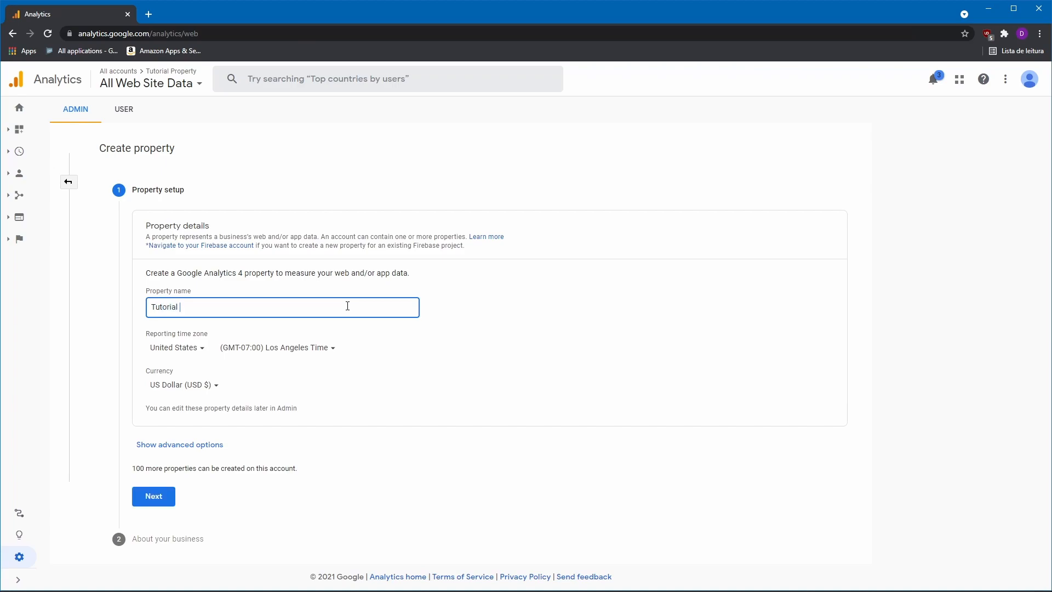
type("Property")
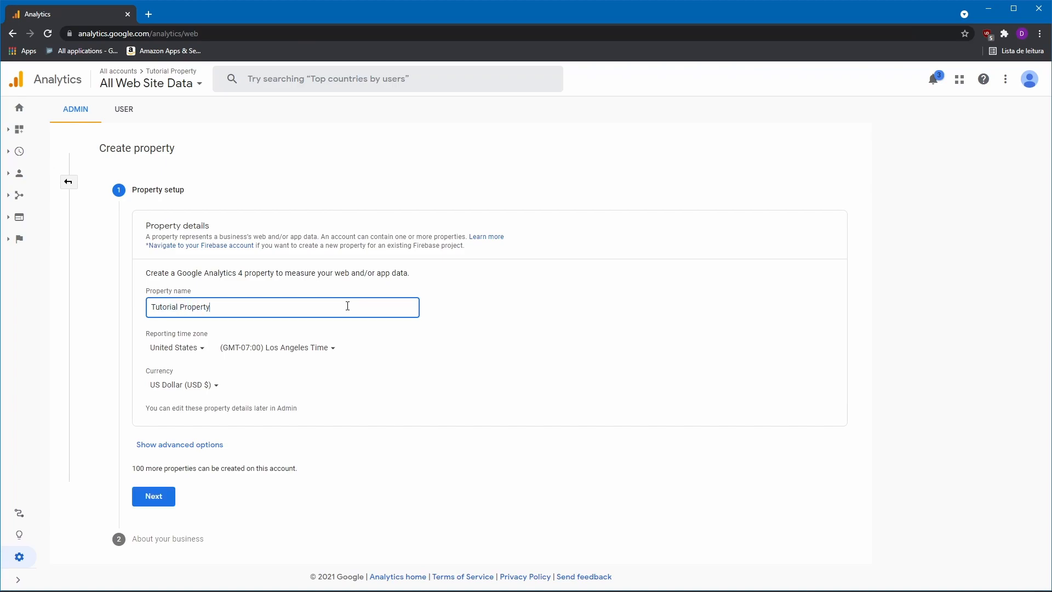
mouse_move(217, 448)
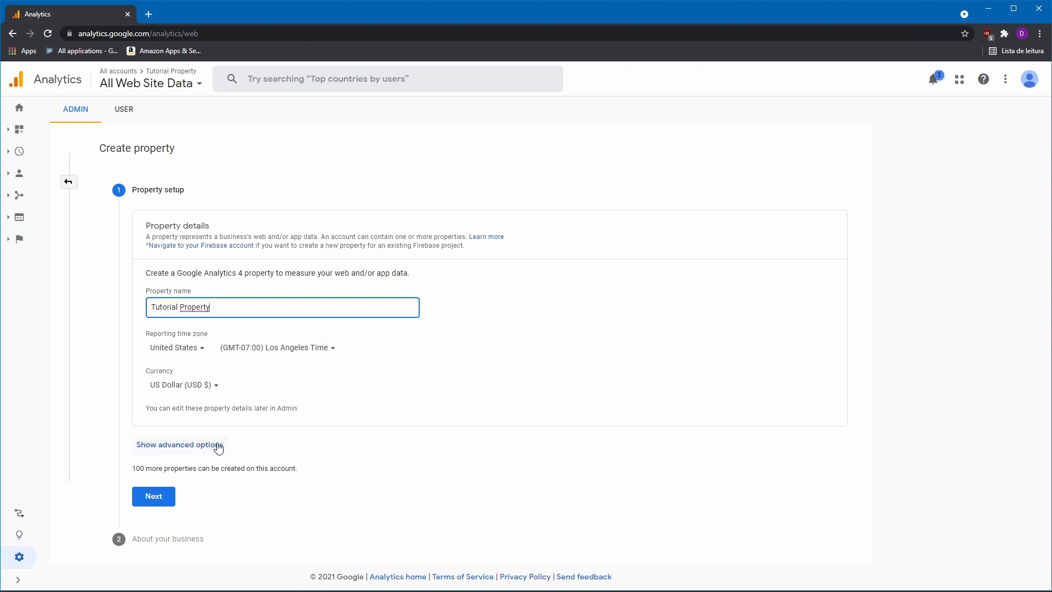
Step: Enable a Universal Analytics property only for my-app.my-domain.com via the advanced options
left_click(178, 444)
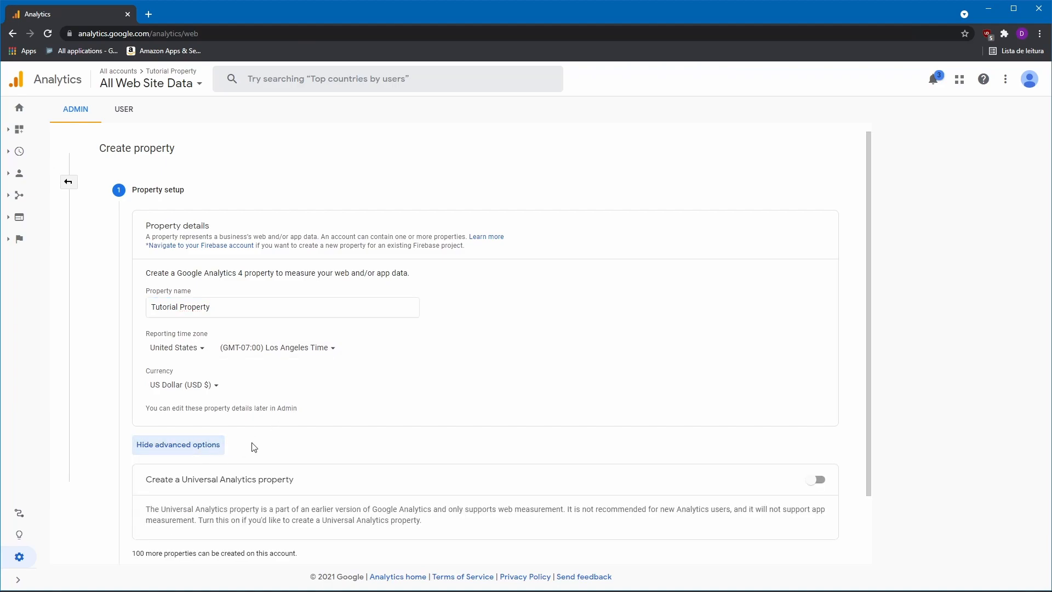
scroll("down", 3)
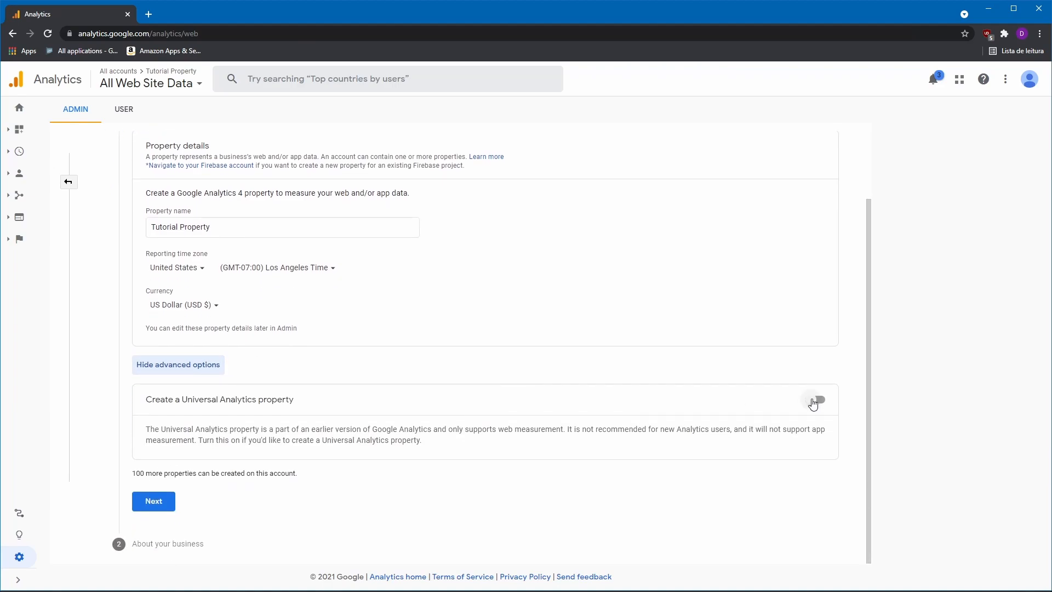
left_click(814, 401)
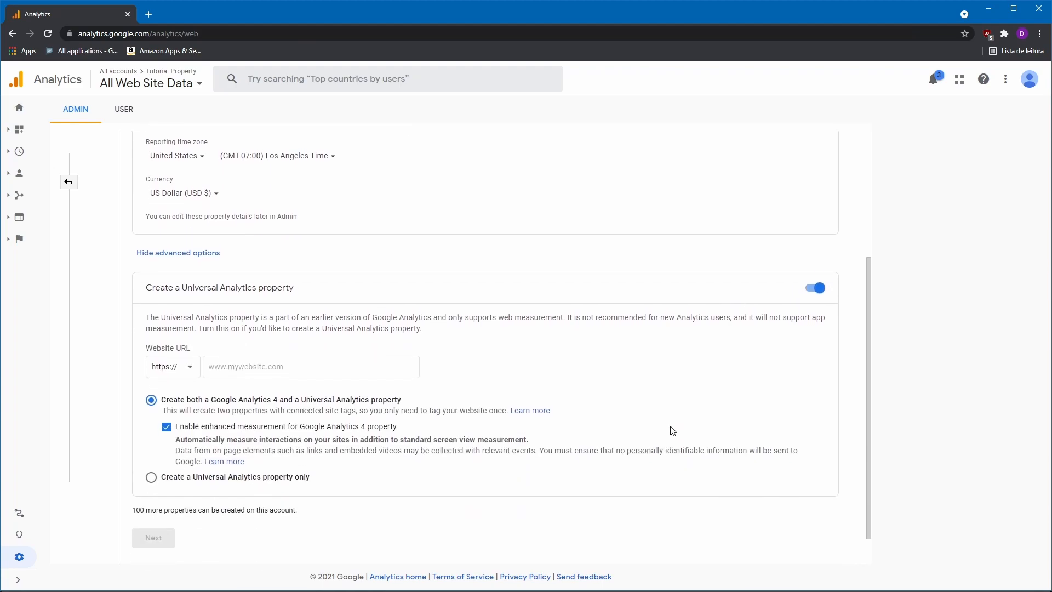
left_click(310, 366)
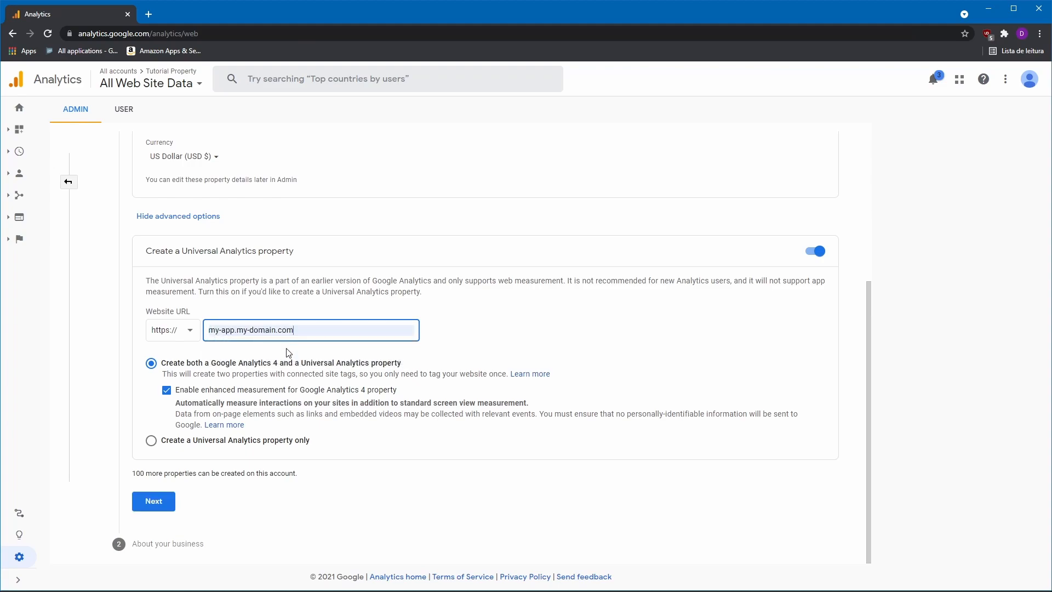
mouse_move(151, 441)
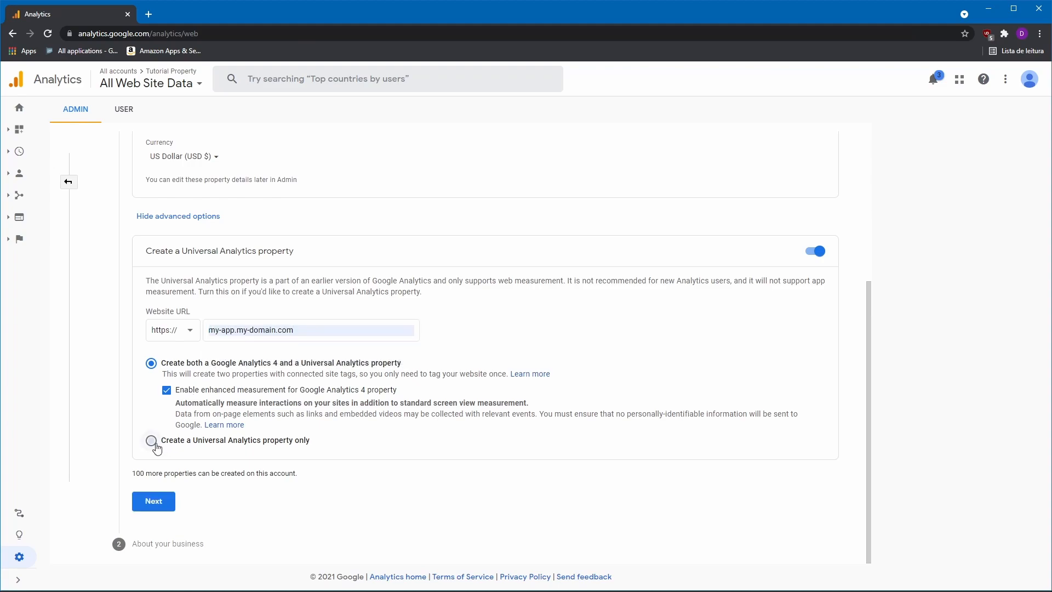
left_click(151, 440)
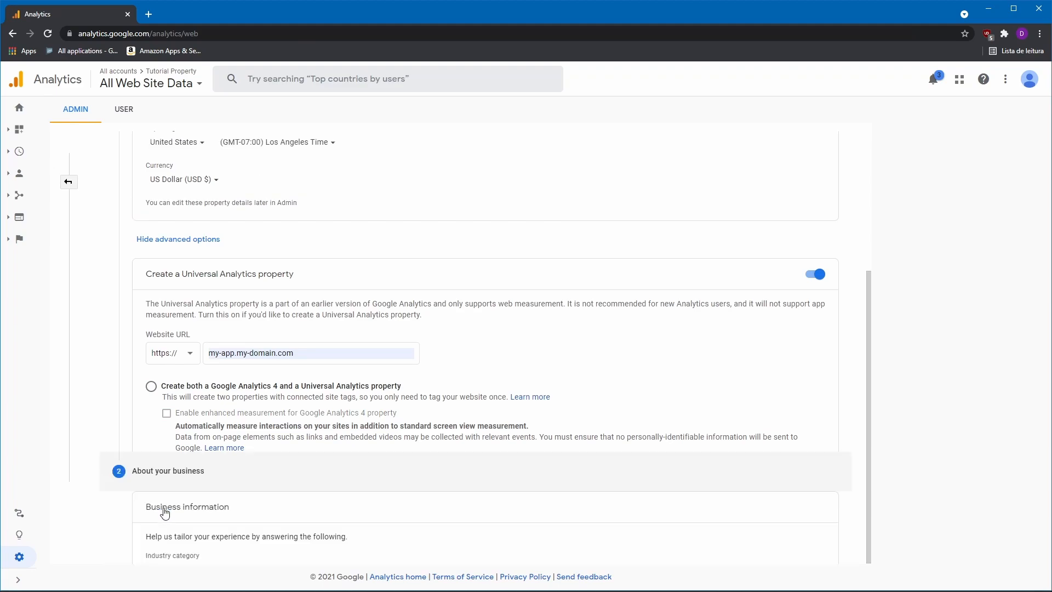
Step: Submit the business information form to create Tutorial Property
scroll("down", 3)
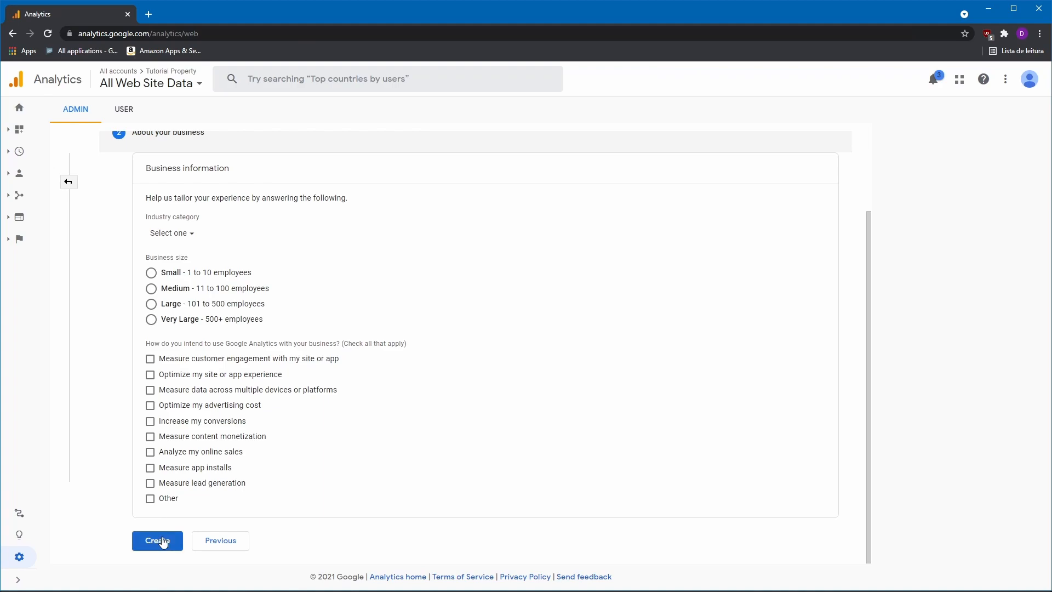
left_click(157, 541)
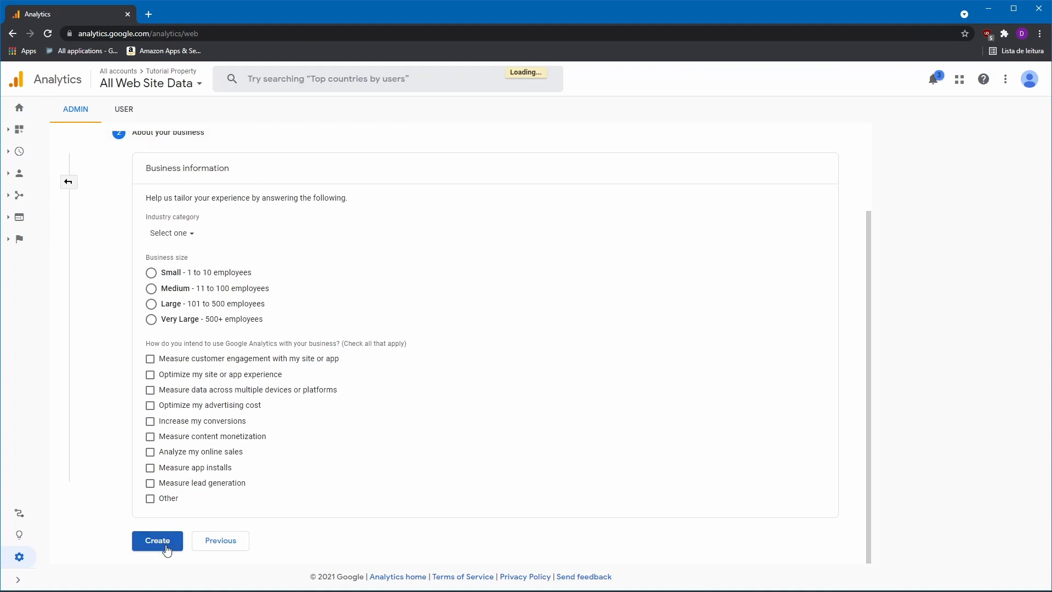
left_click(156, 540)
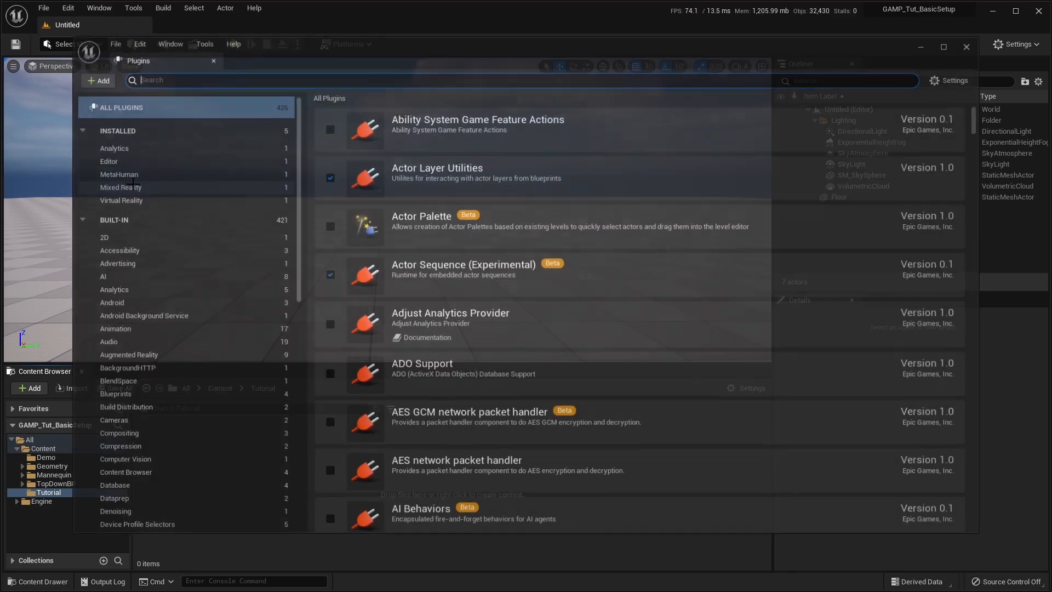
Step: Enable Google Analytics Measurement Protocol under Installed > Analytics and restart the editor
left_click(113, 148)
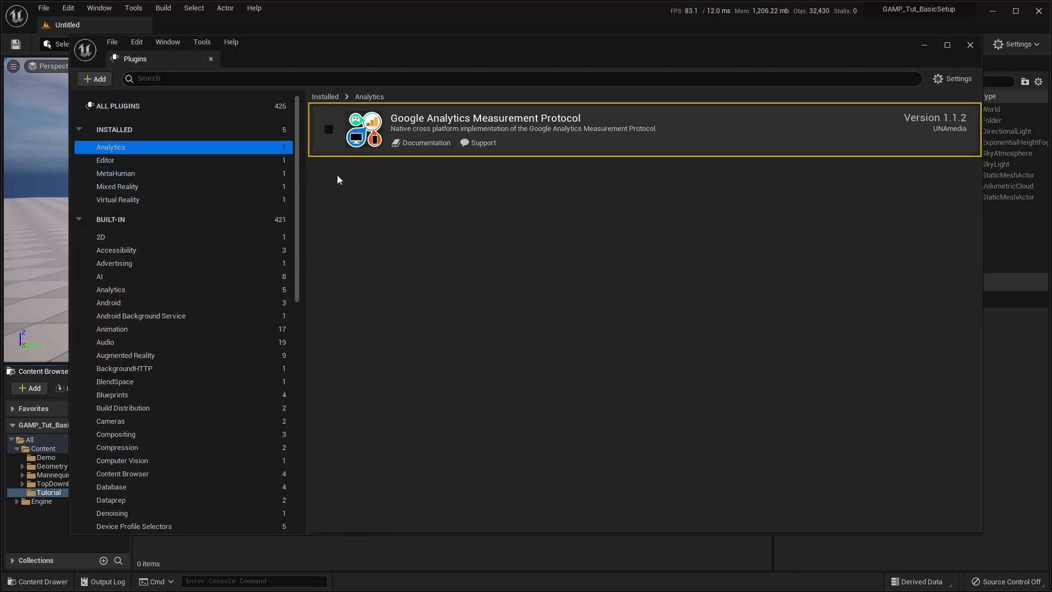
left_click(327, 129)
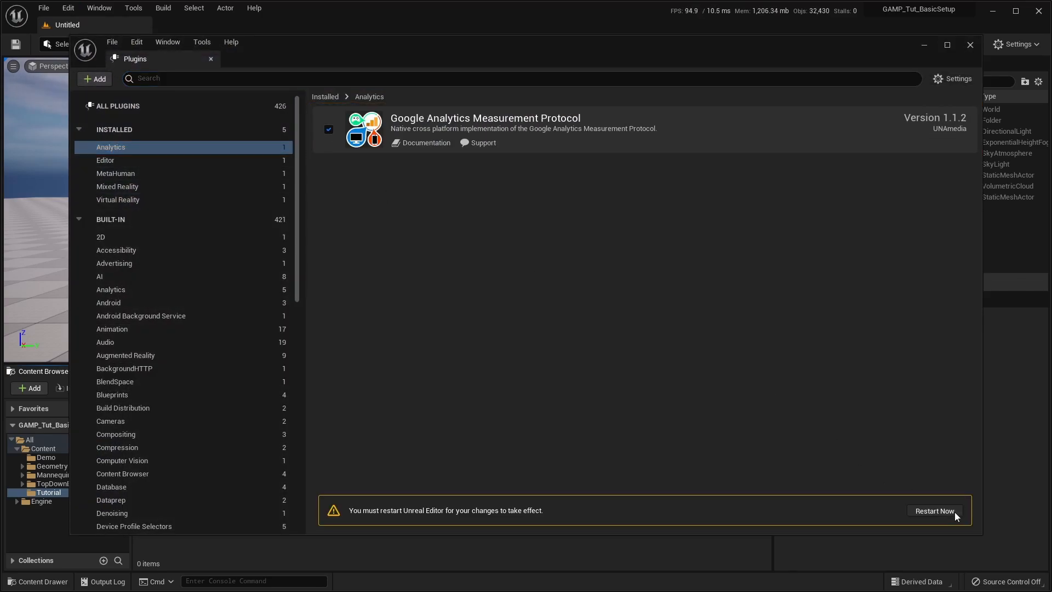
left_click(117, 105)
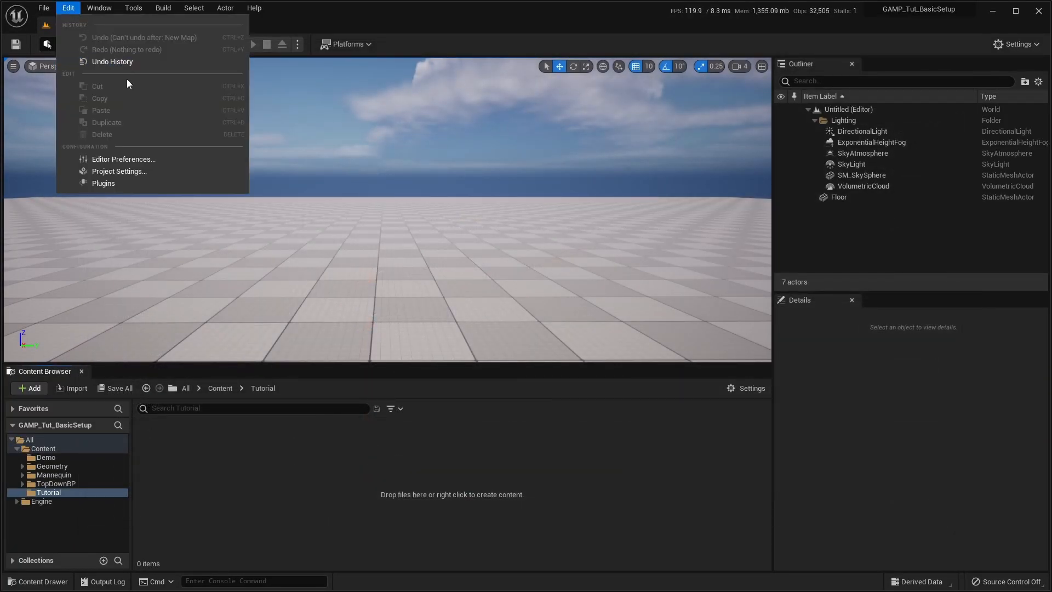
Step: Configure the project from Project Settings > Analytics > Google Analytics MP with Configure Now
left_click(118, 171)
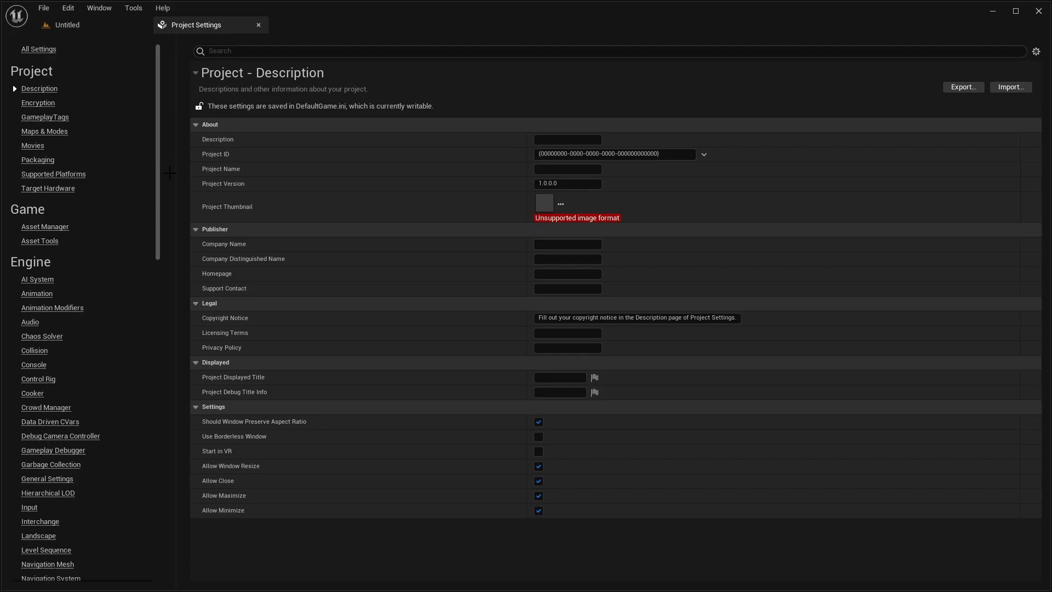
scroll("down", 3)
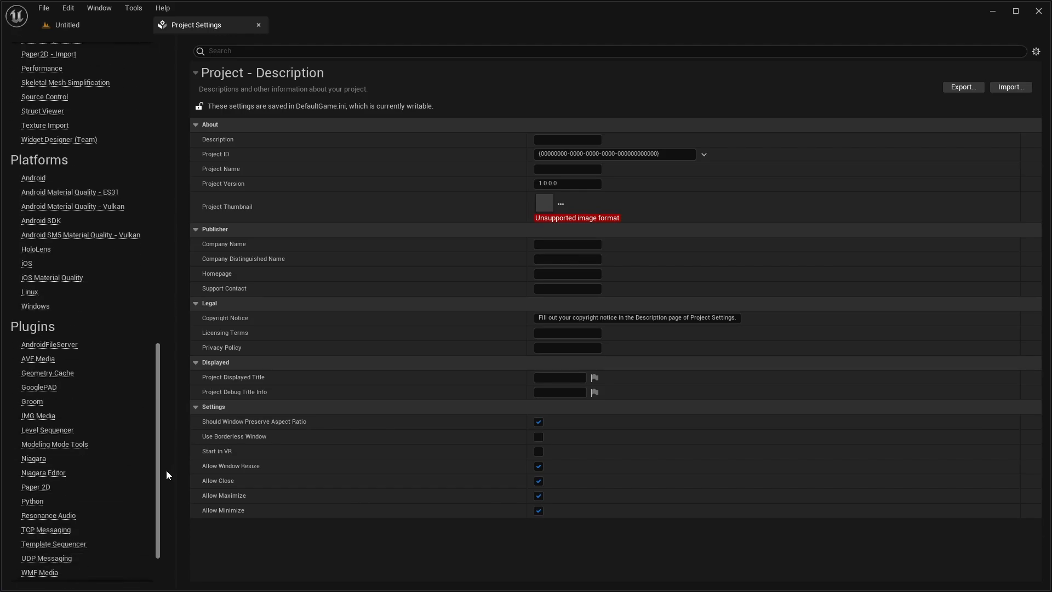
left_click(53, 554)
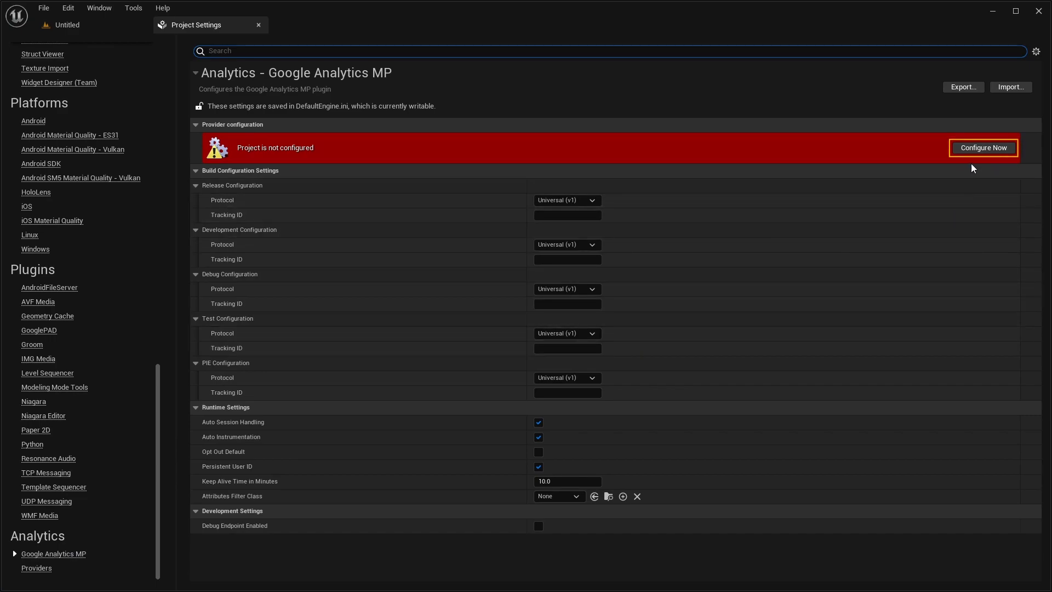
mouse_move(983, 149)
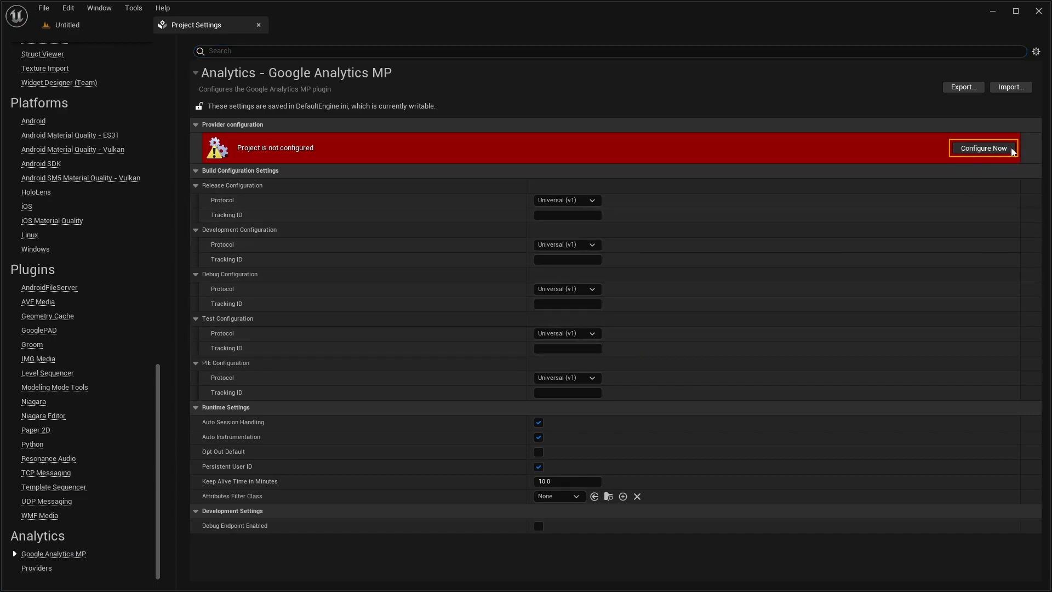
left_click(983, 148)
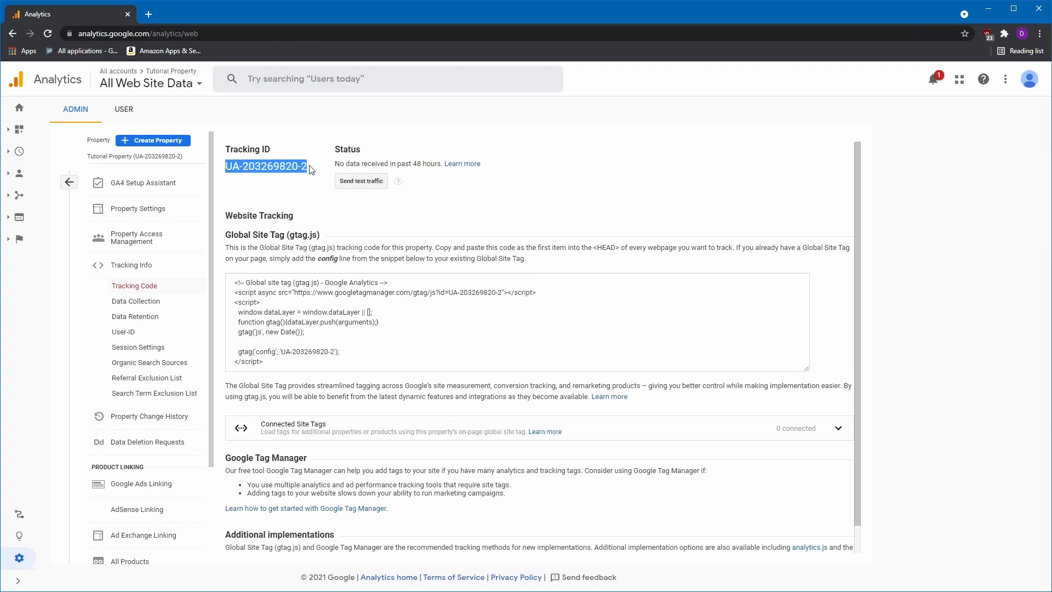
Step: Copy the Tracking ID from the property's Tracking Code page
right_click(265, 166)
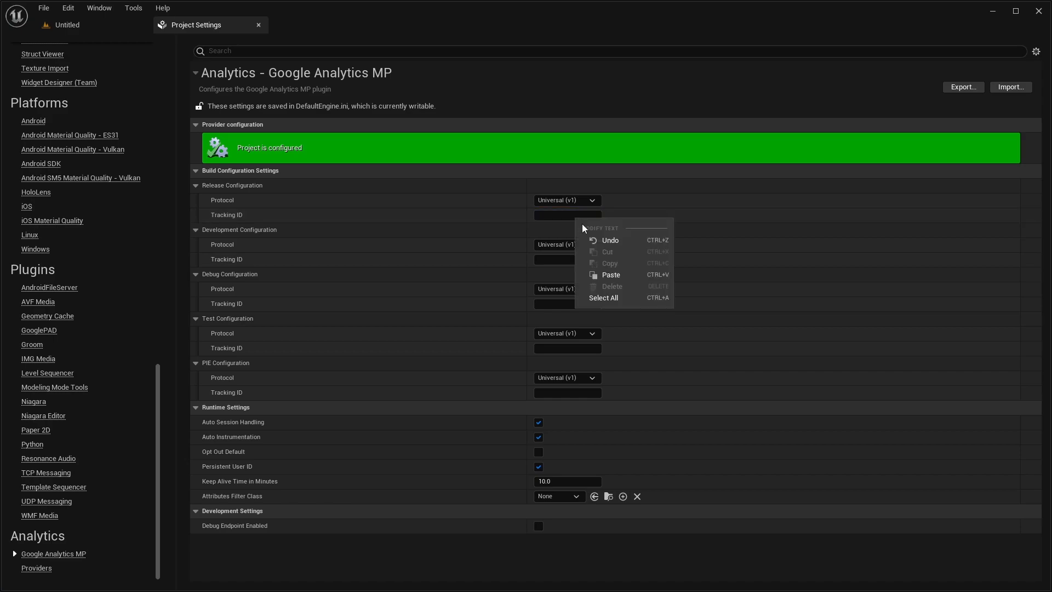
left_click(611, 274)
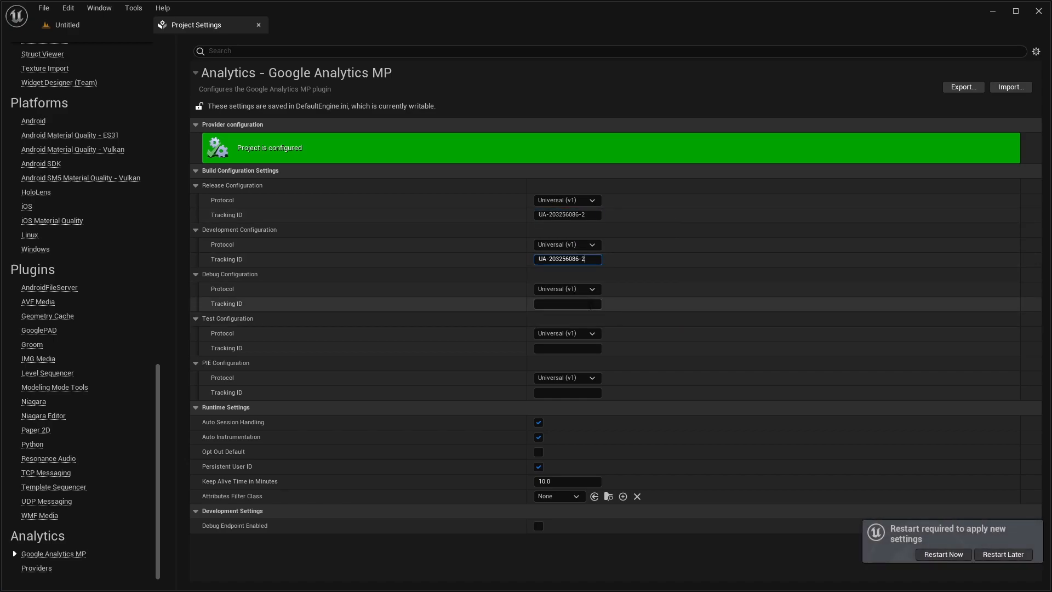
left_click(567, 393)
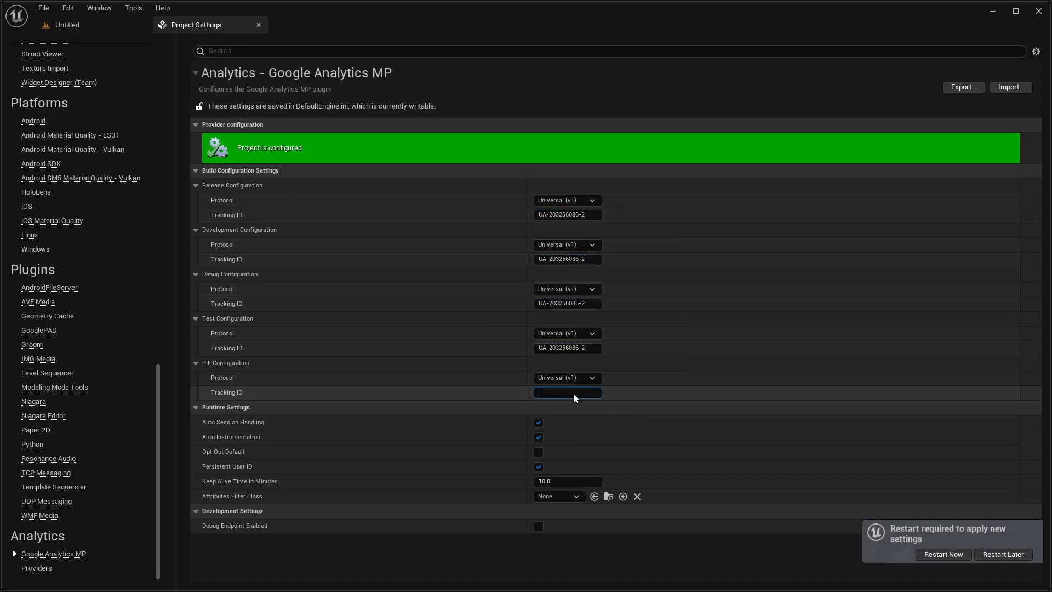
type("UA-203256086-2")
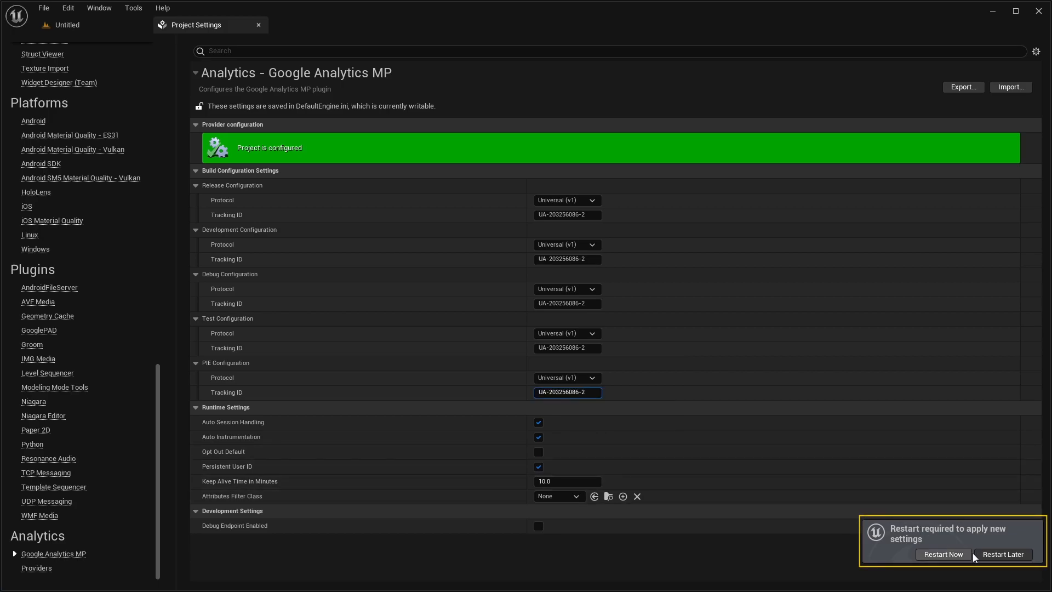
left_click(943, 555)
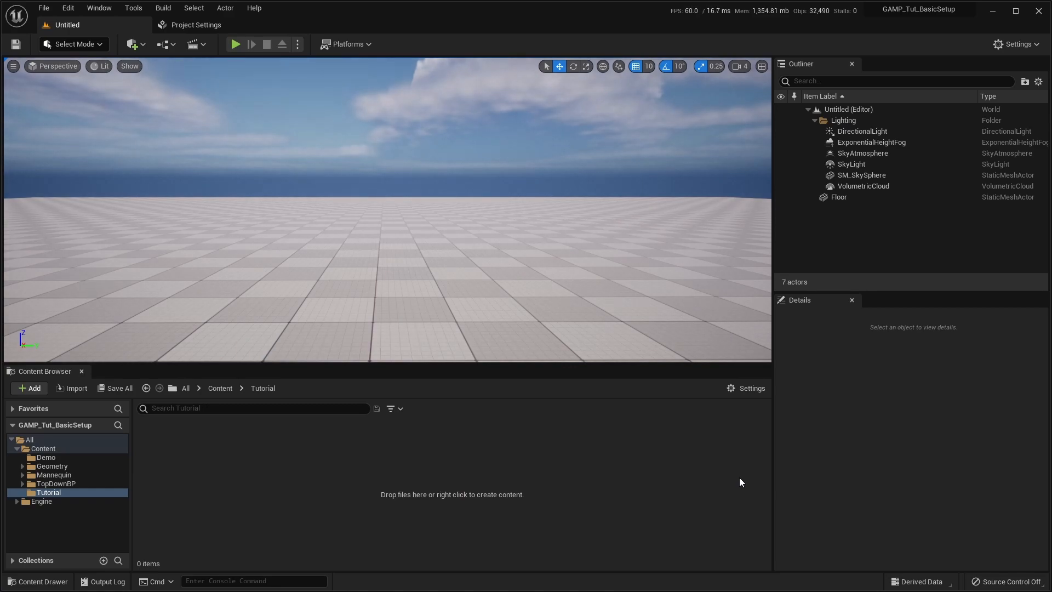
mouse_move(395, 534)
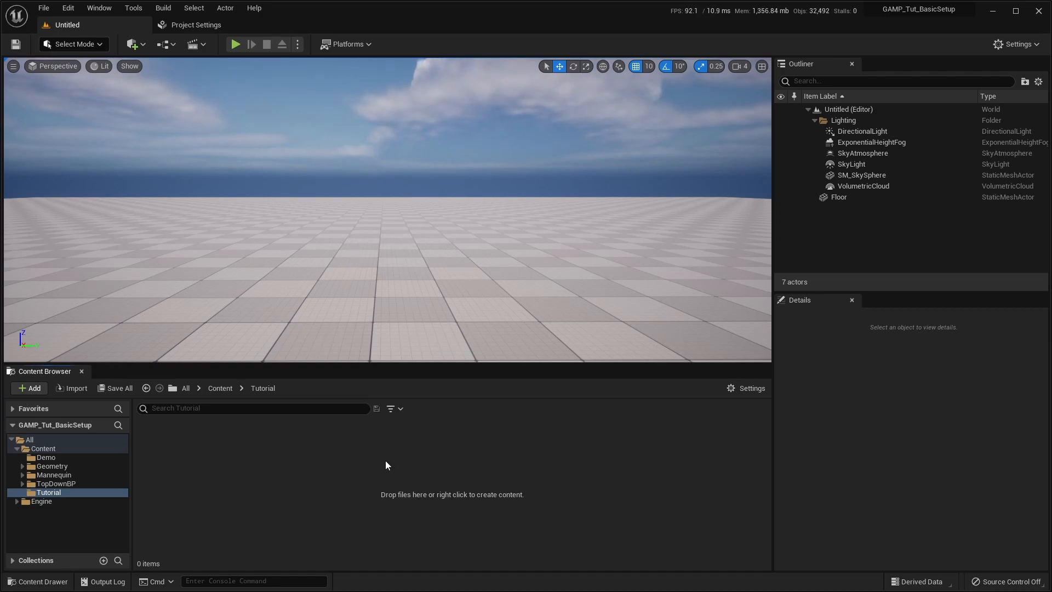
Step: Play the level in the editor briefly, then stop the session
left_click(235, 44)
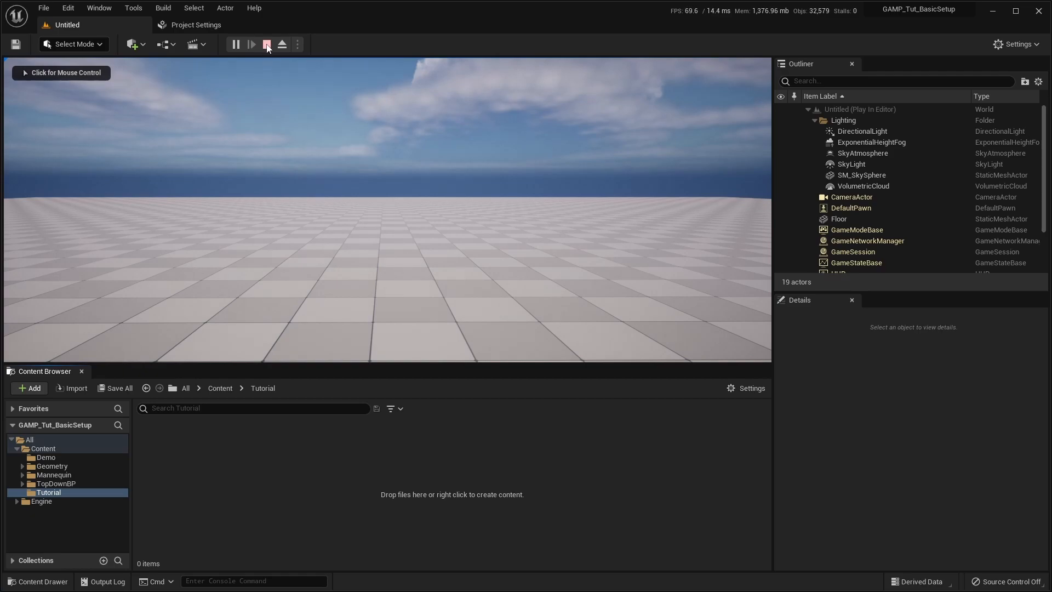
left_click(267, 44)
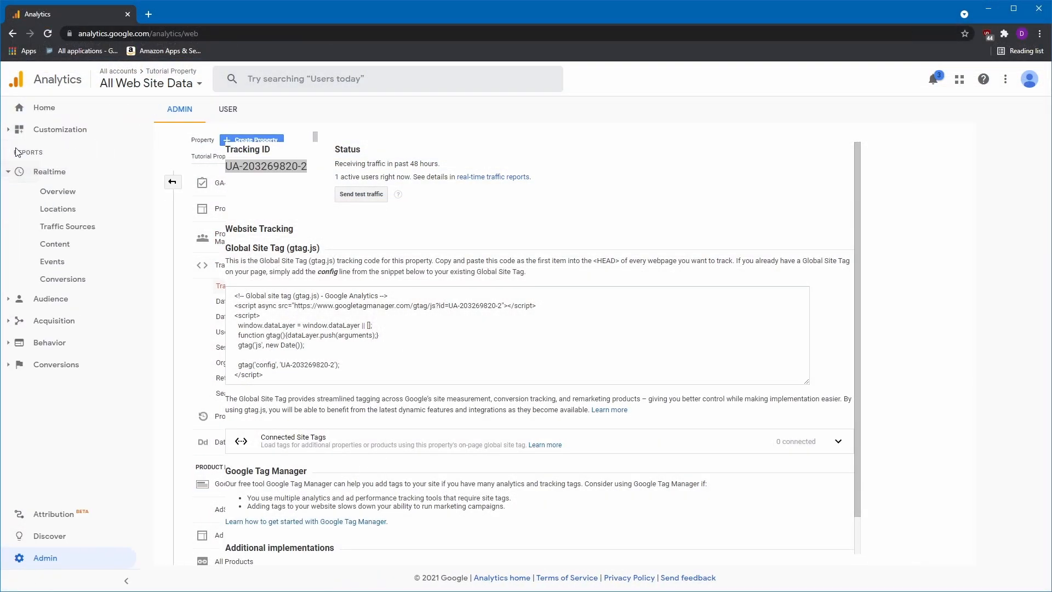
Step: Show Realtime > Events listing app-session-start and app-session-end
left_click(51, 261)
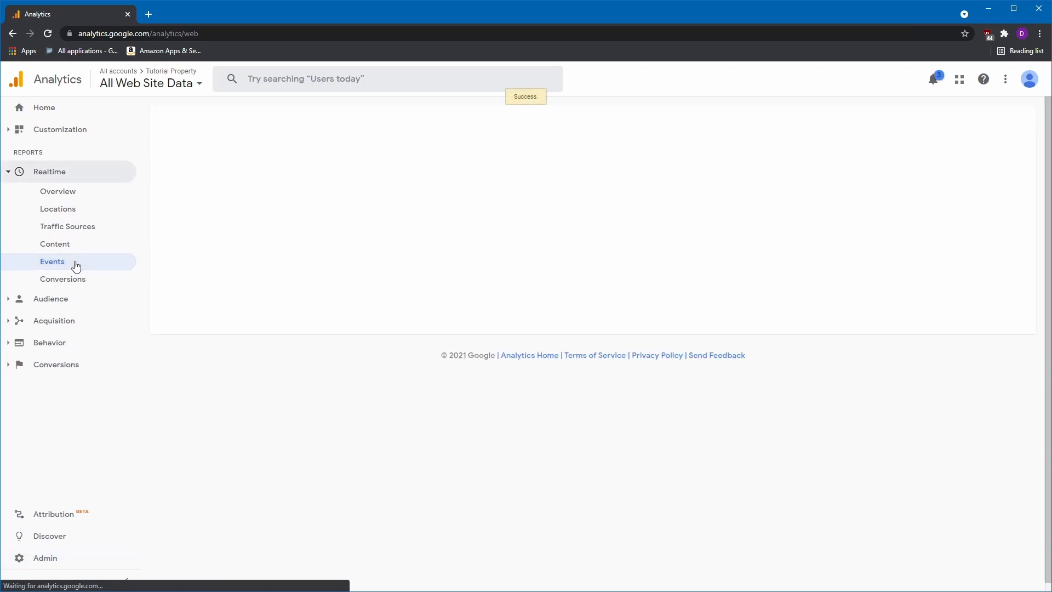
left_click(51, 262)
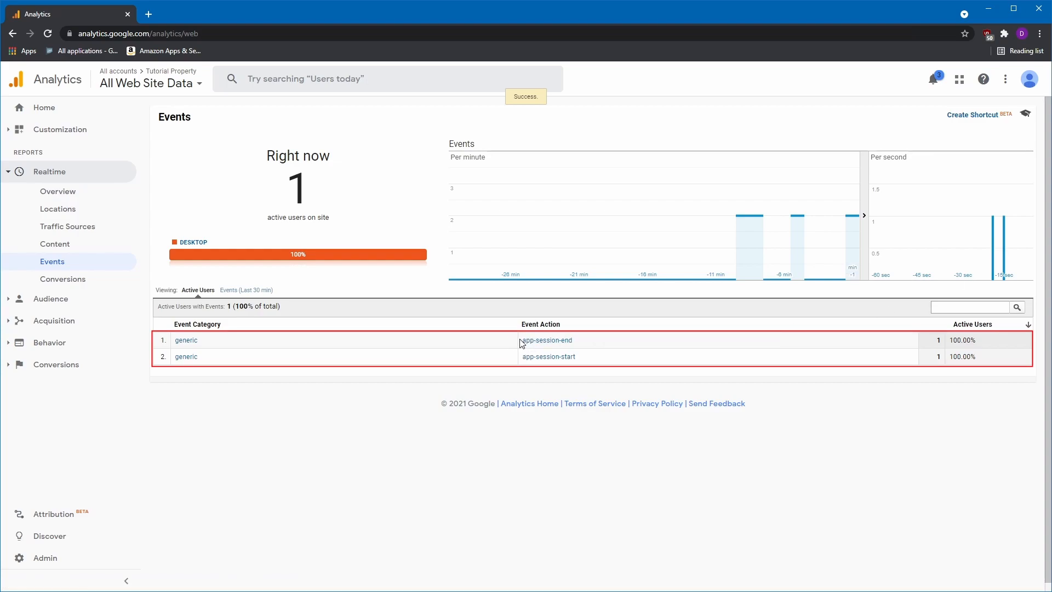
double_click(545, 340)
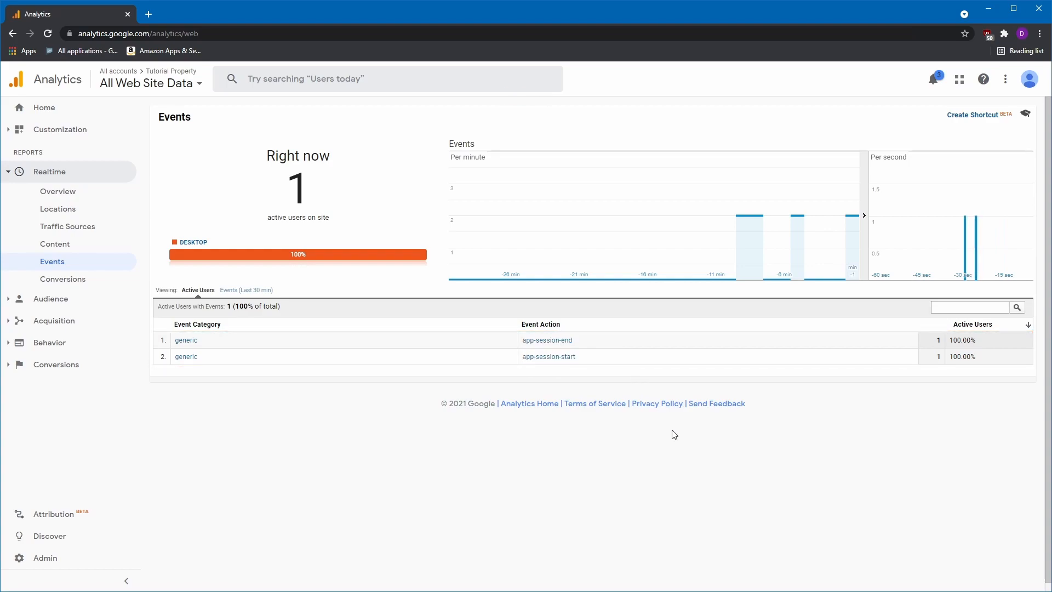
mouse_move(594, 403)
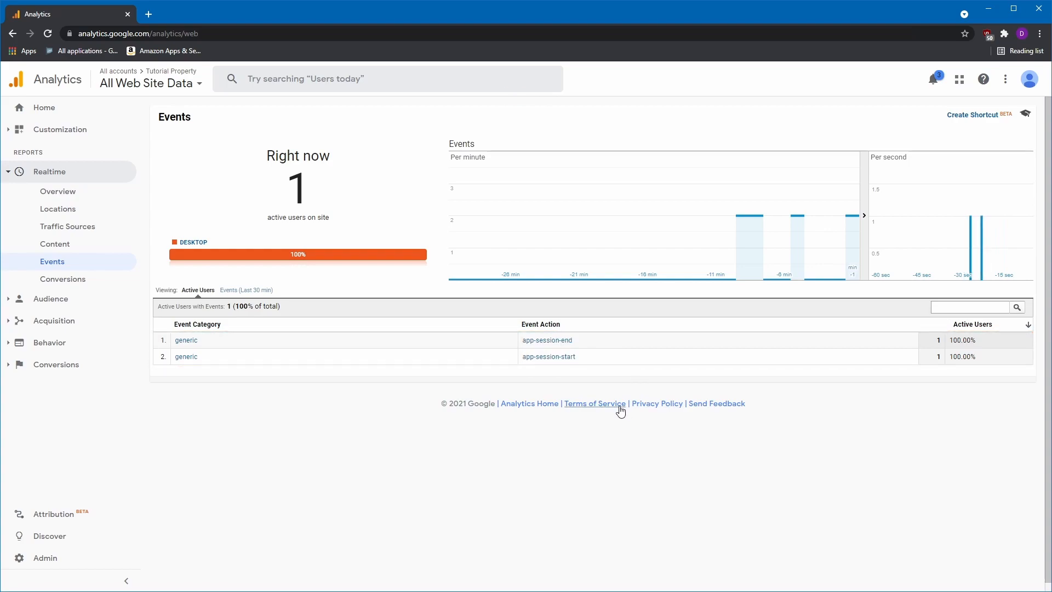
mouse_move(386, 396)
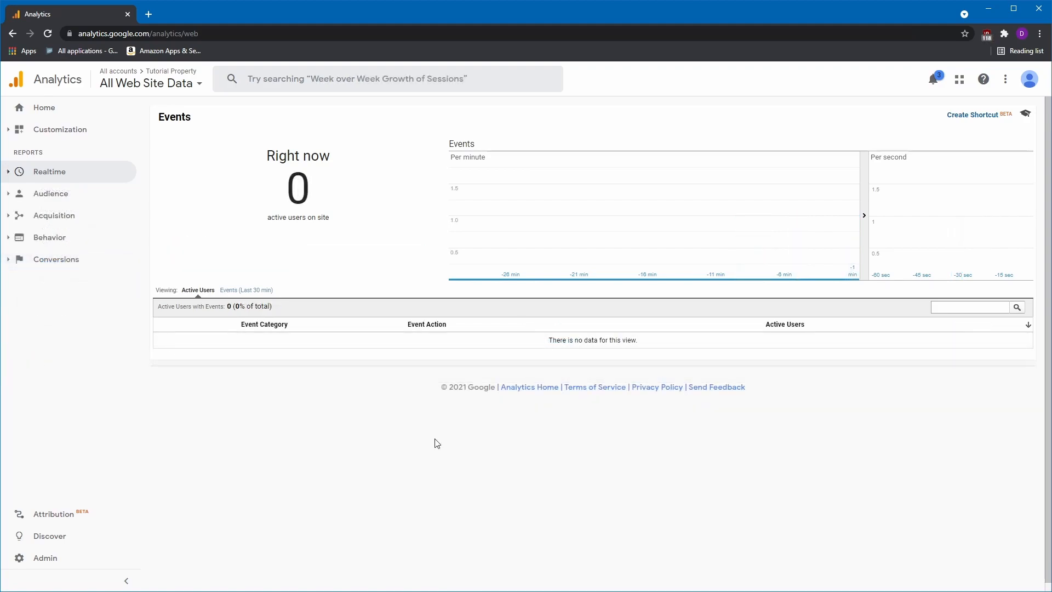
mouse_move(45, 558)
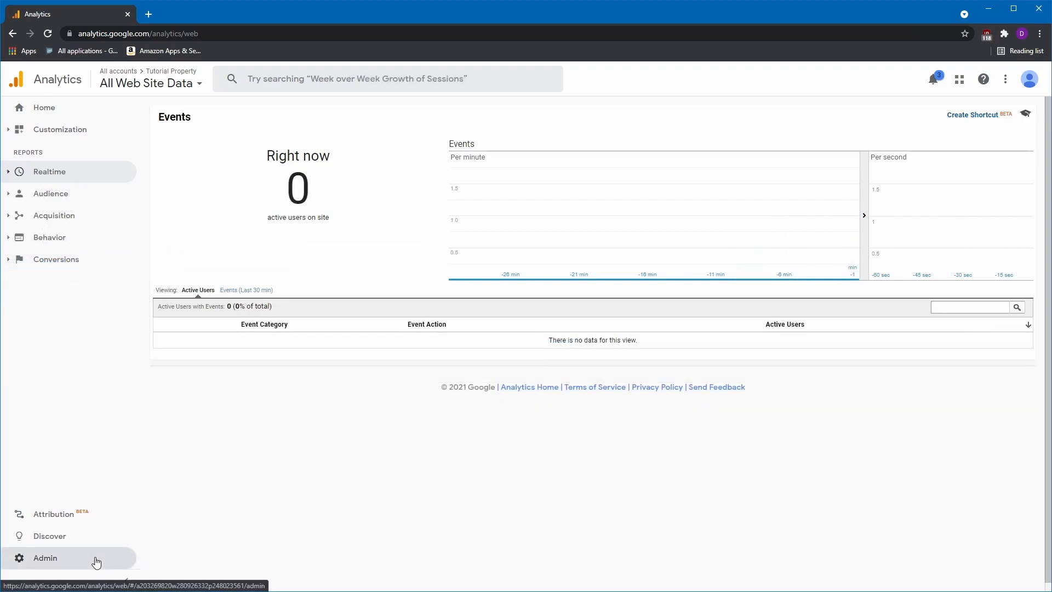
Step: Create a Mobile app view named Tutorial App Data from Admin
left_click(45, 558)
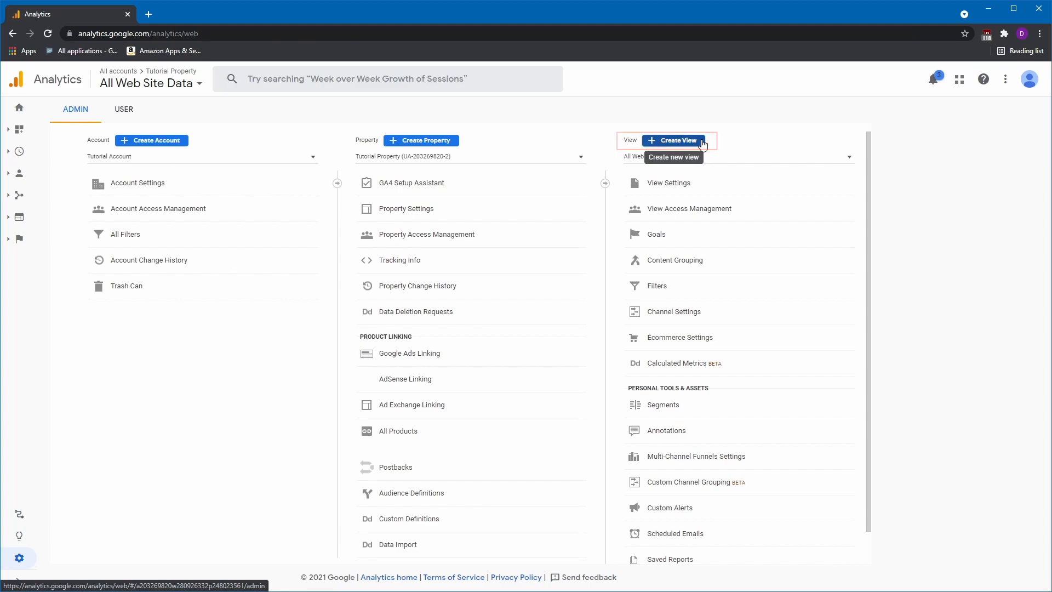
left_click(673, 140)
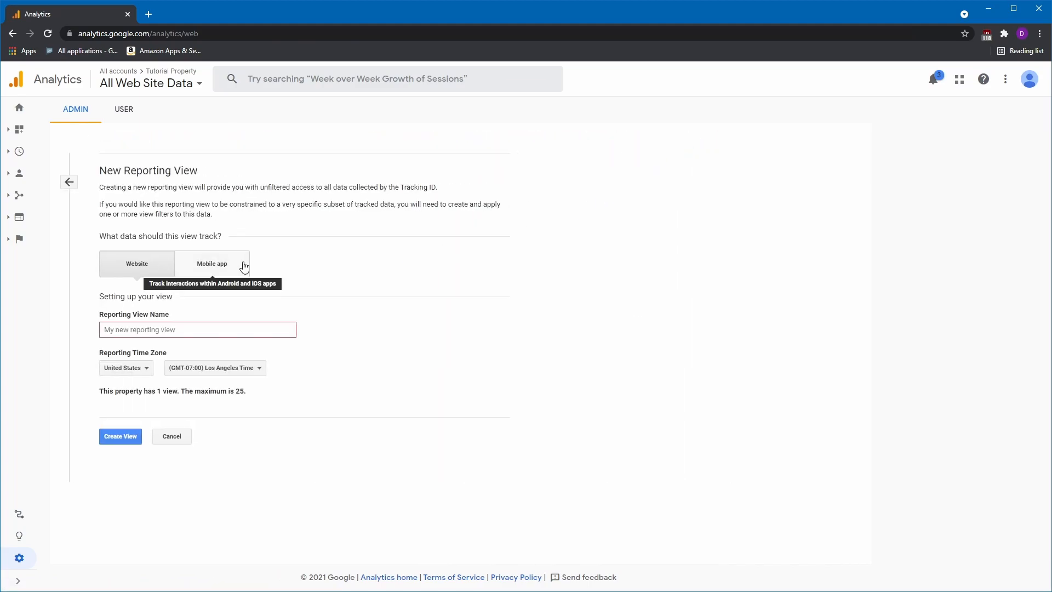
left_click(211, 263)
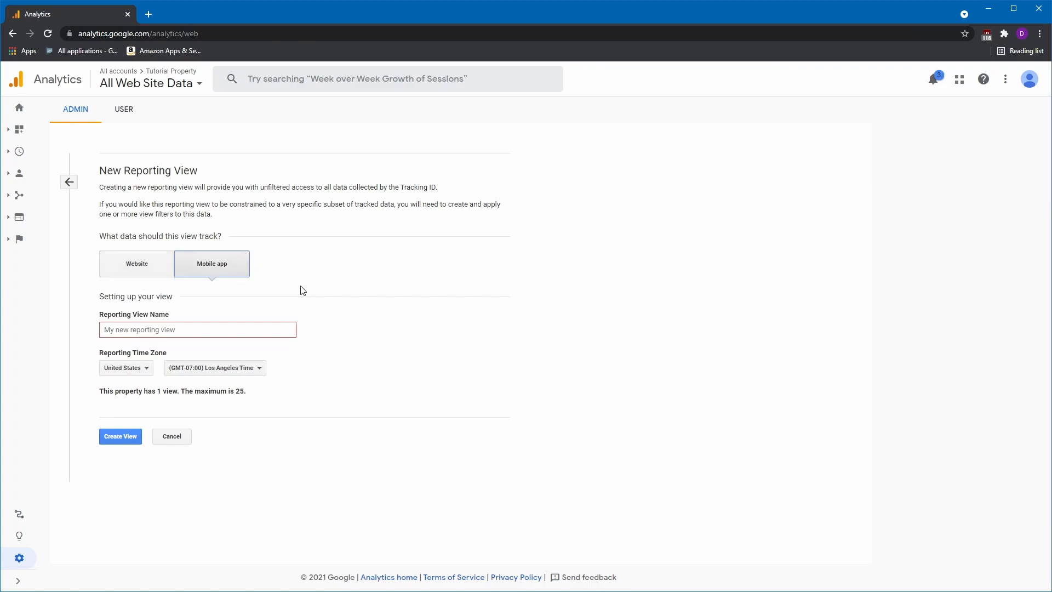
type("Tutorial App Data")
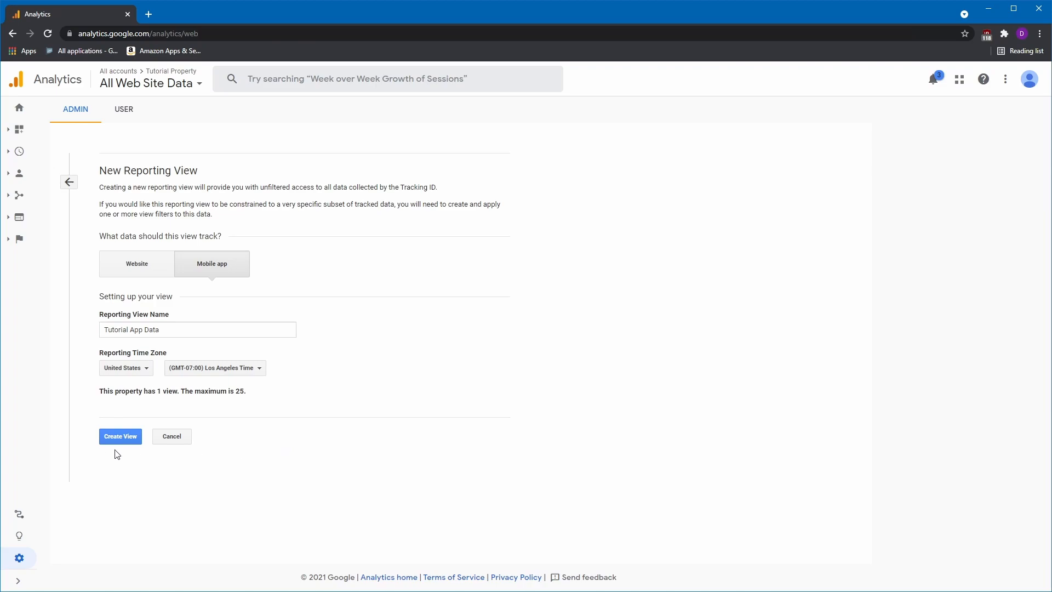
left_click(121, 437)
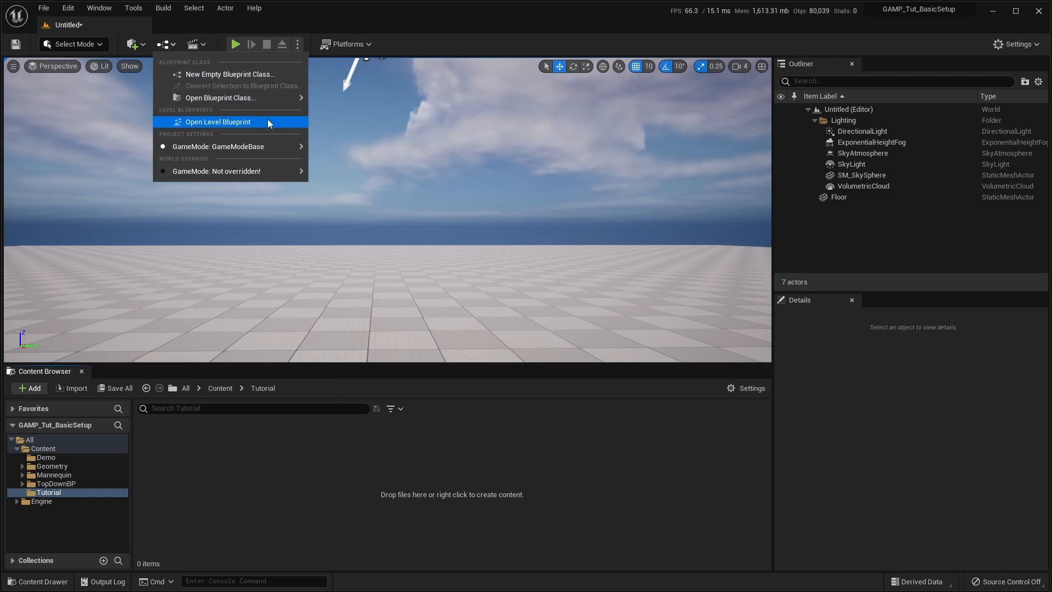
Step: Open the Level Blueprint from the Blueprints toolbar dropdown
left_click(217, 122)
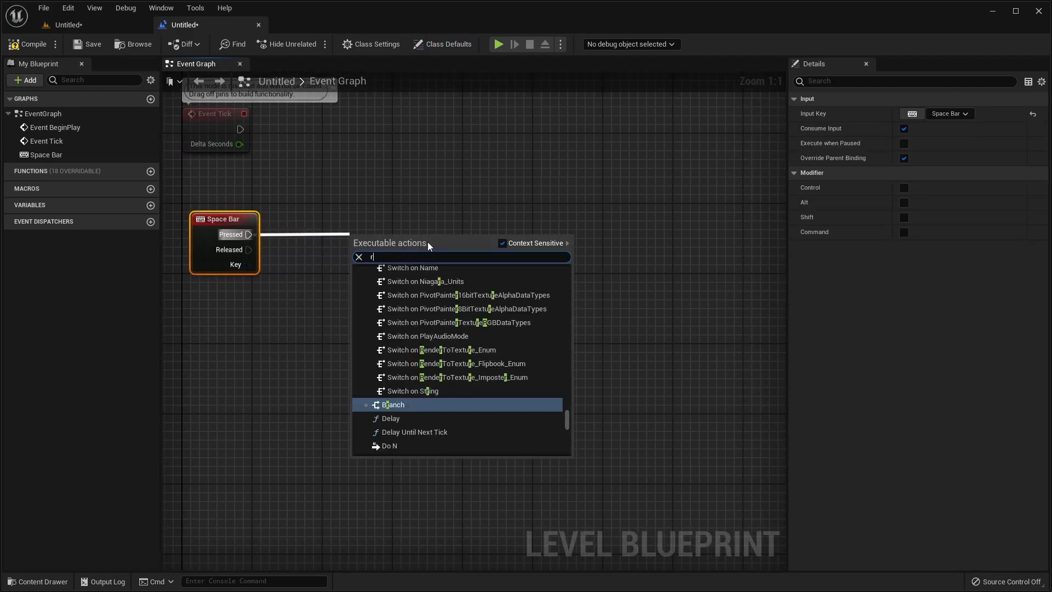
Step: Add a Record Structured Event with Value node with category Testing, action My Event, label Tutorial
type("ecord")
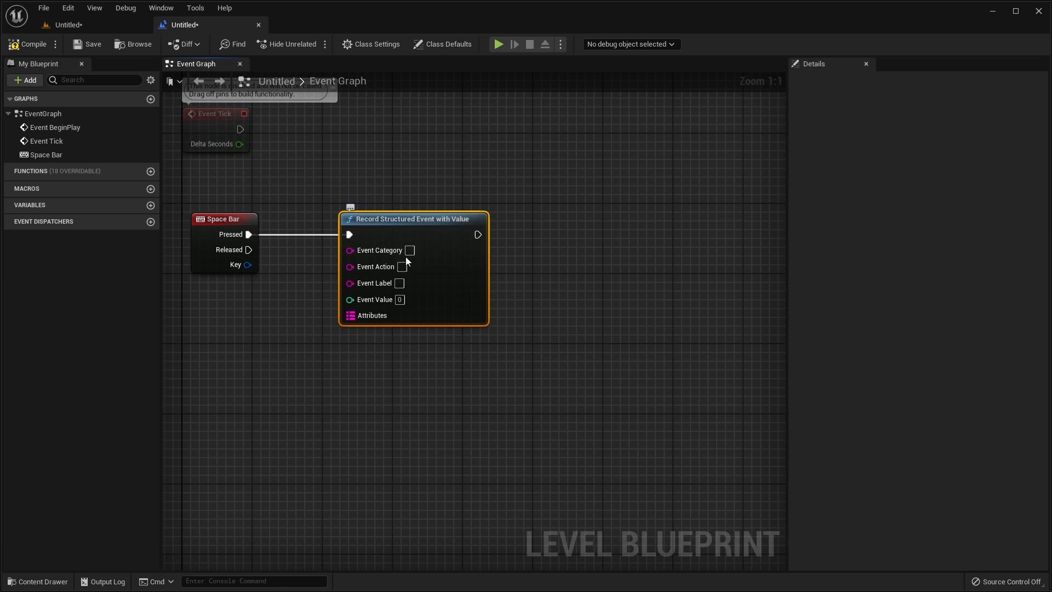
type("Testing")
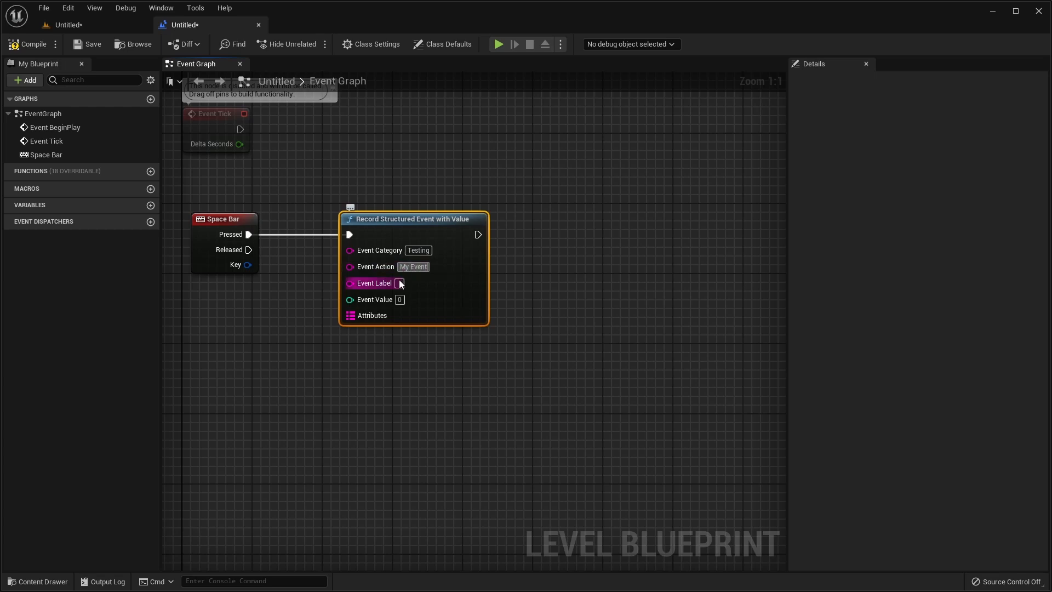
type("Tuto")
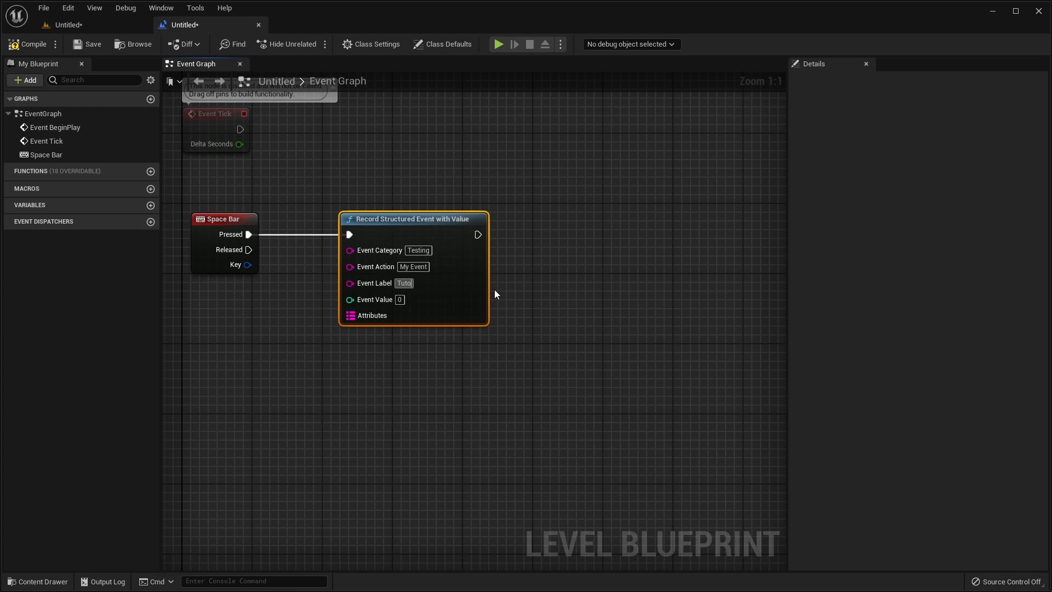
left_click(399, 300)
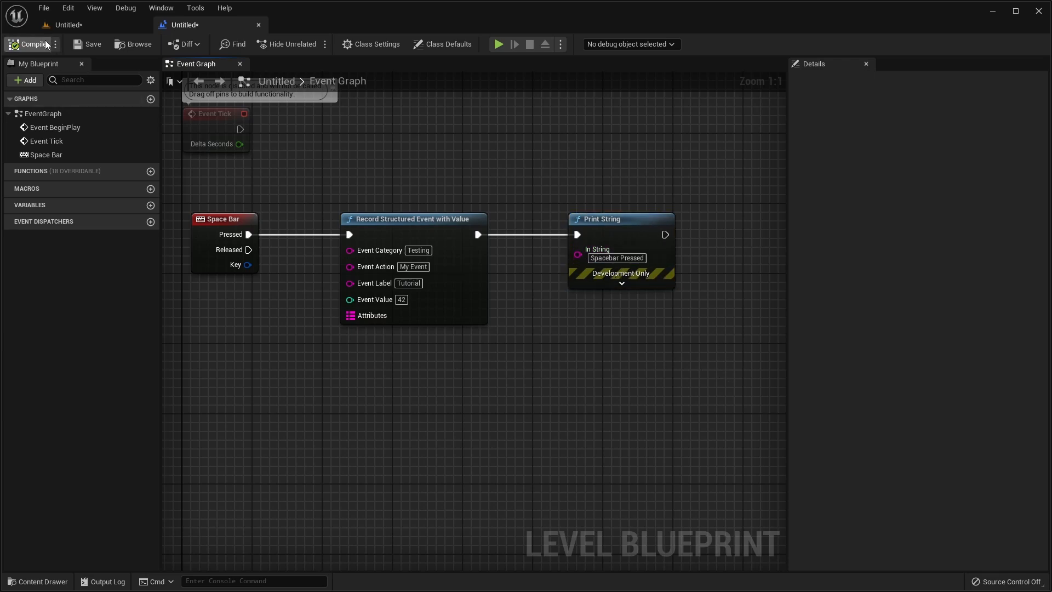
Step: Compile the blueprint, play the level and fire the spacebar event
left_click(498, 43)
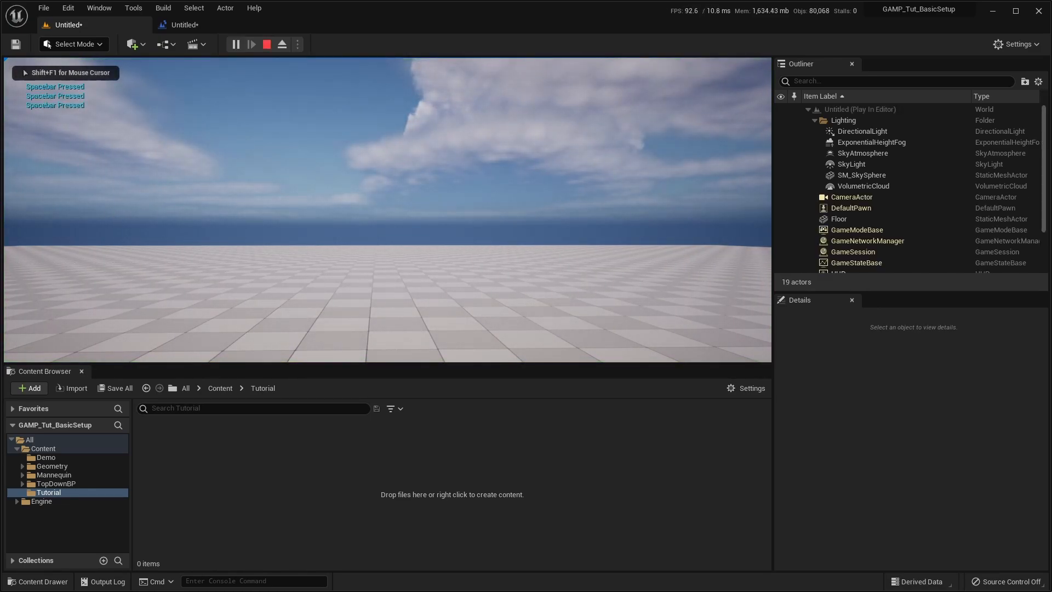
key("space")
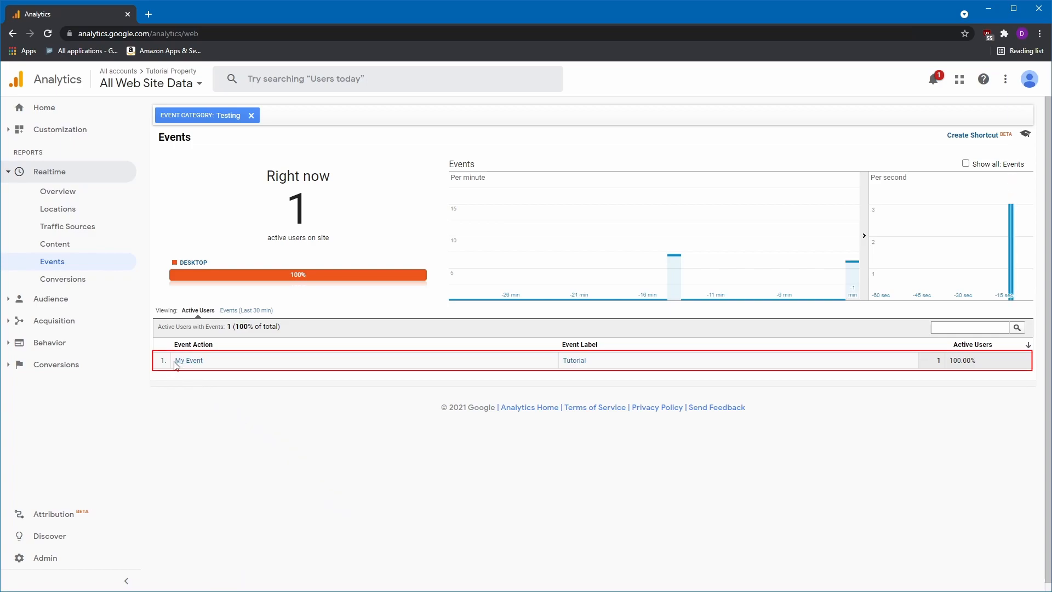
Step: Select the My Event action row with label Tutorial in the Realtime Events report
double_click(188, 361)
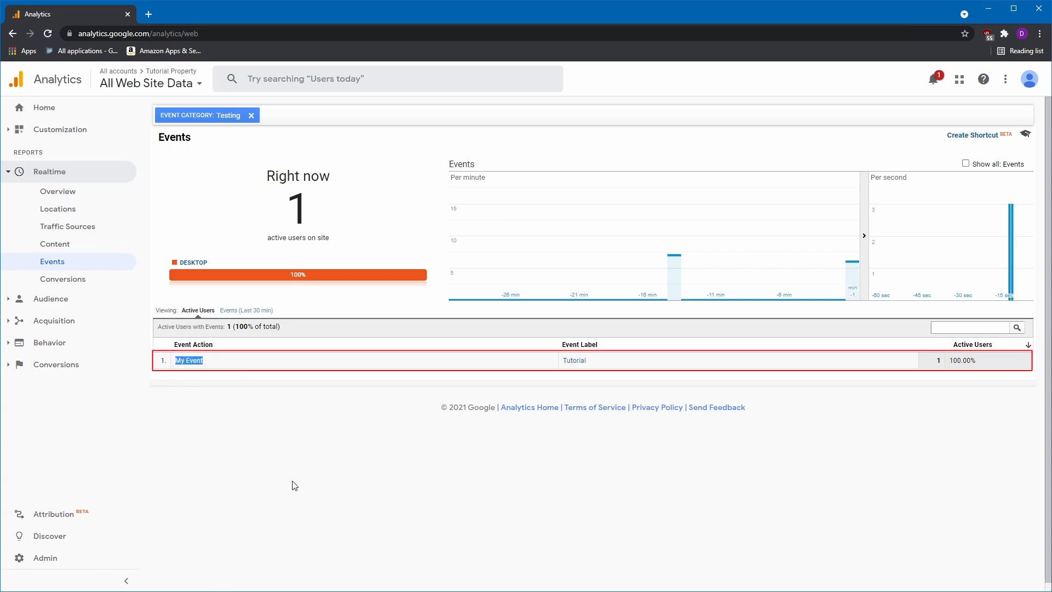